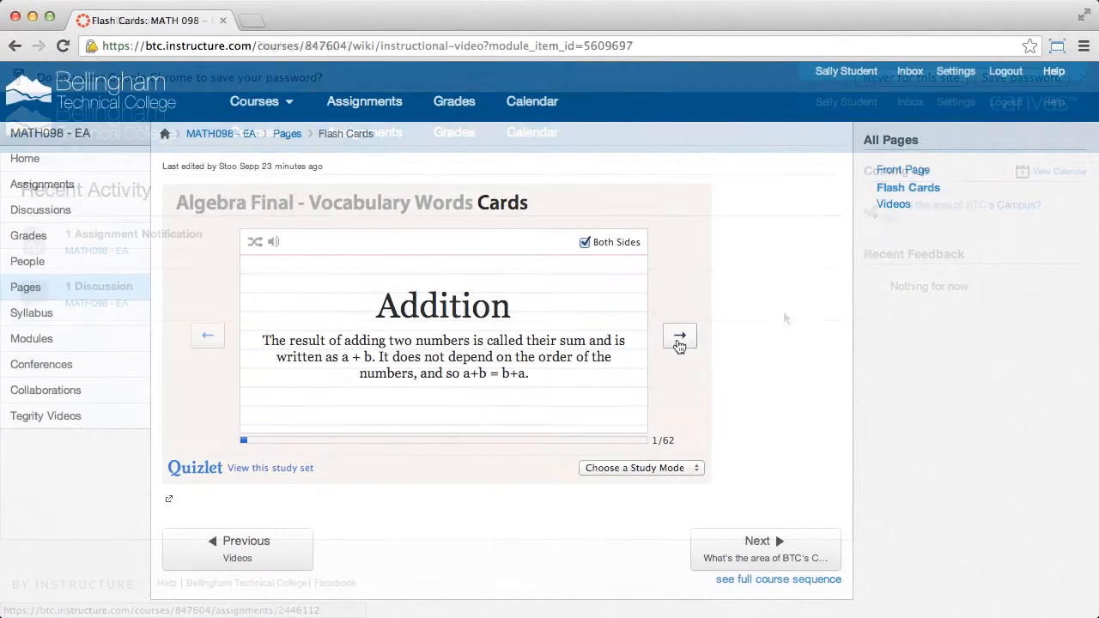
# Flip through vocabulary flash cards, then visit the Elementary Algebra course from the courses list.
pyautogui.click(680, 335)
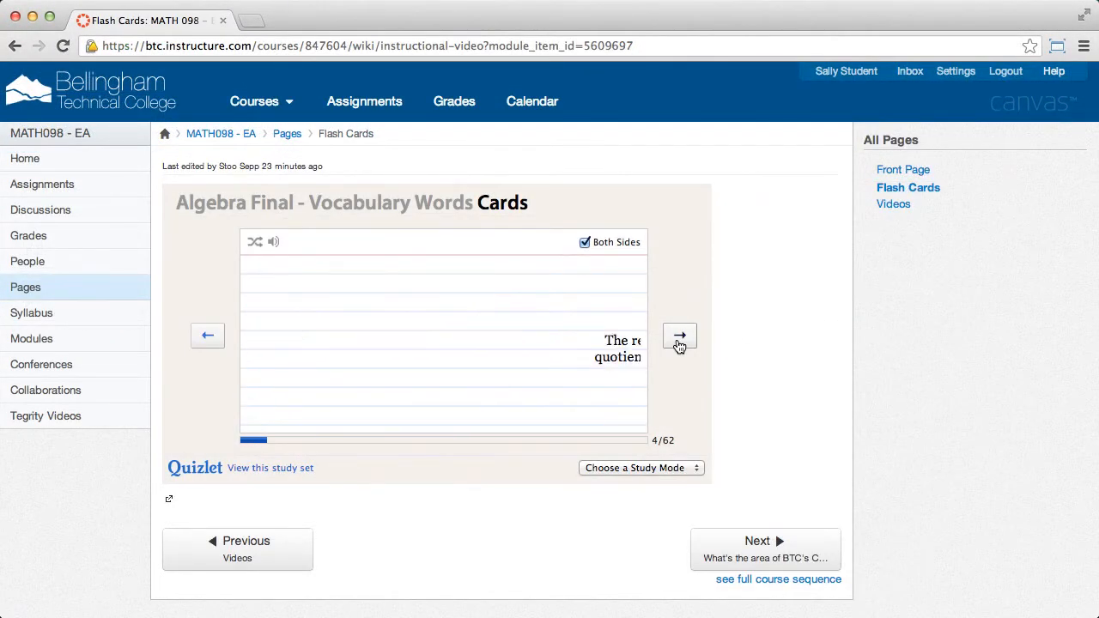
pyautogui.click(762, 549)
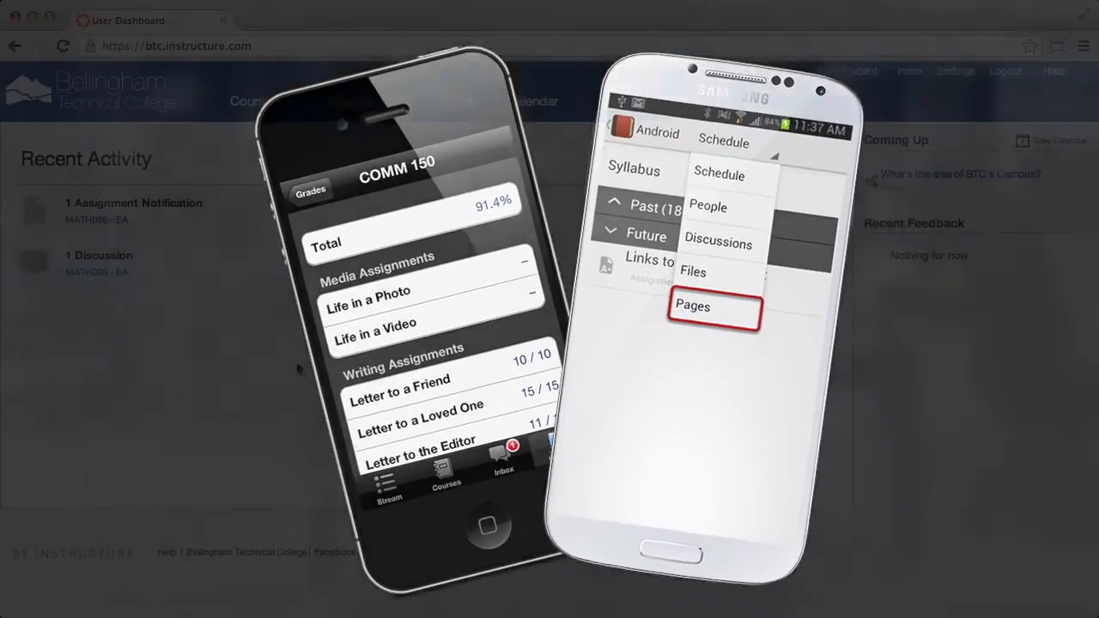
pyautogui.click(254, 101)
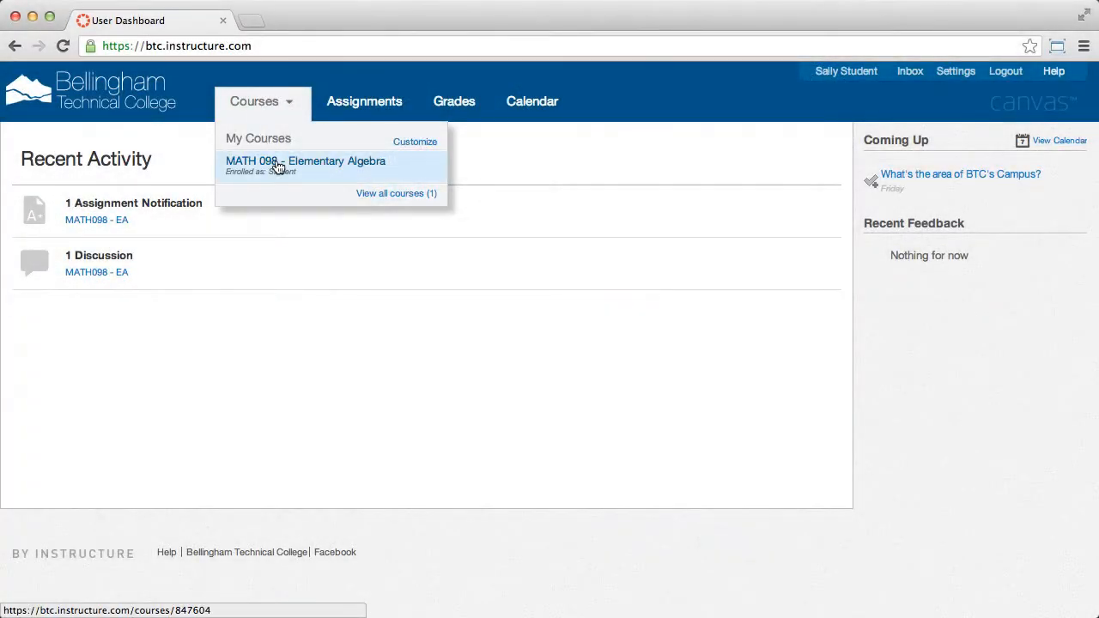
pyautogui.click(961, 174)
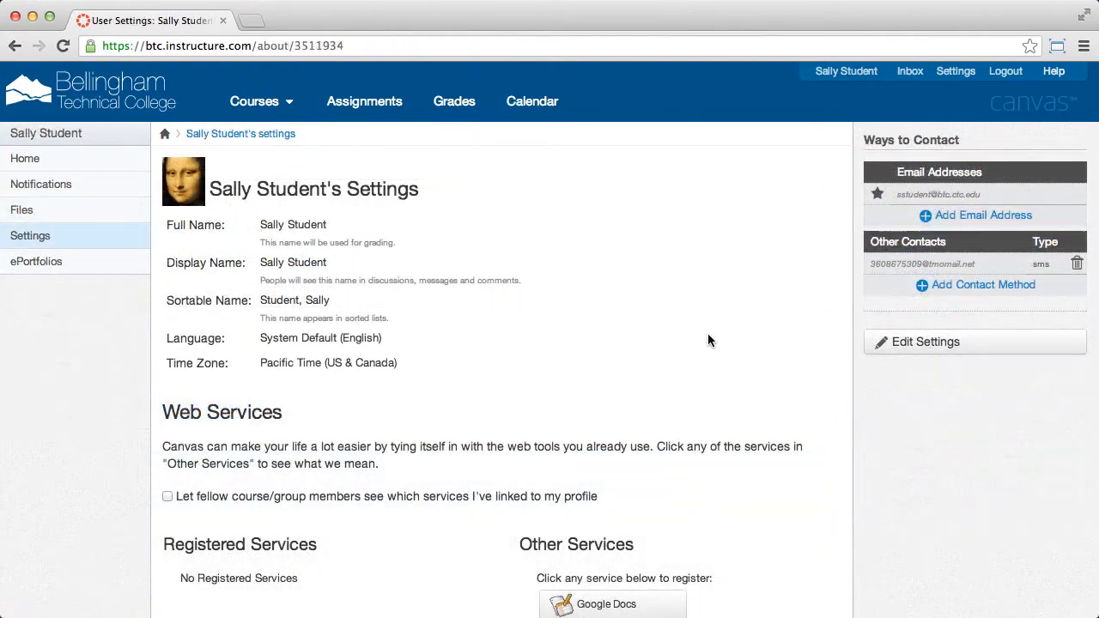
pyautogui.moveTo(790, 352)
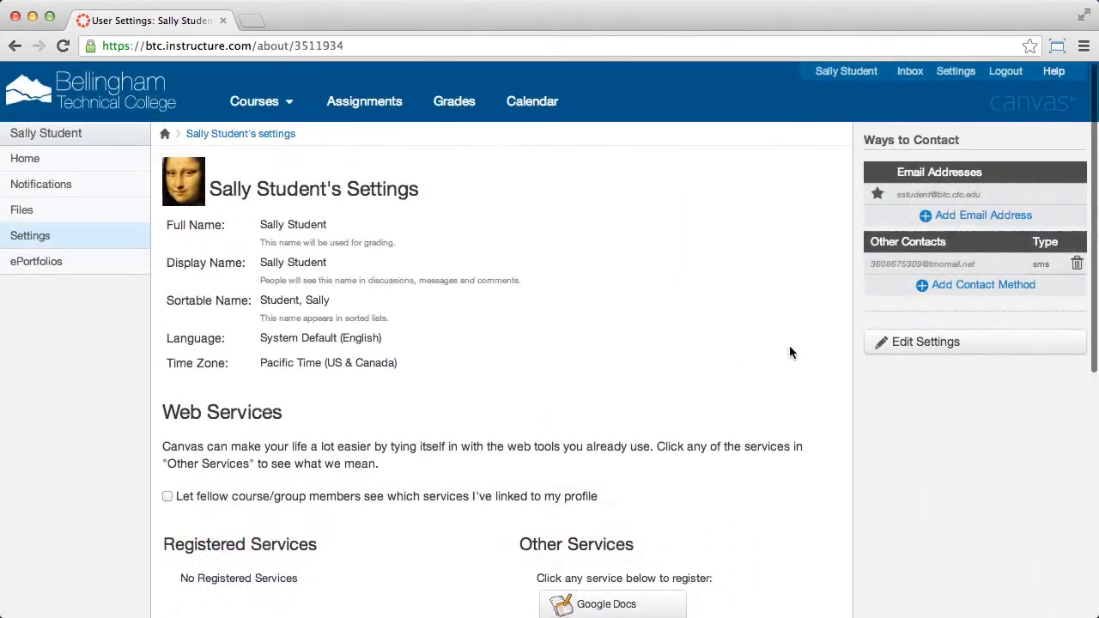
# Add a Text (SMS) contact method with the cell number and T-Mobile as carrier.
pyautogui.click(982, 285)
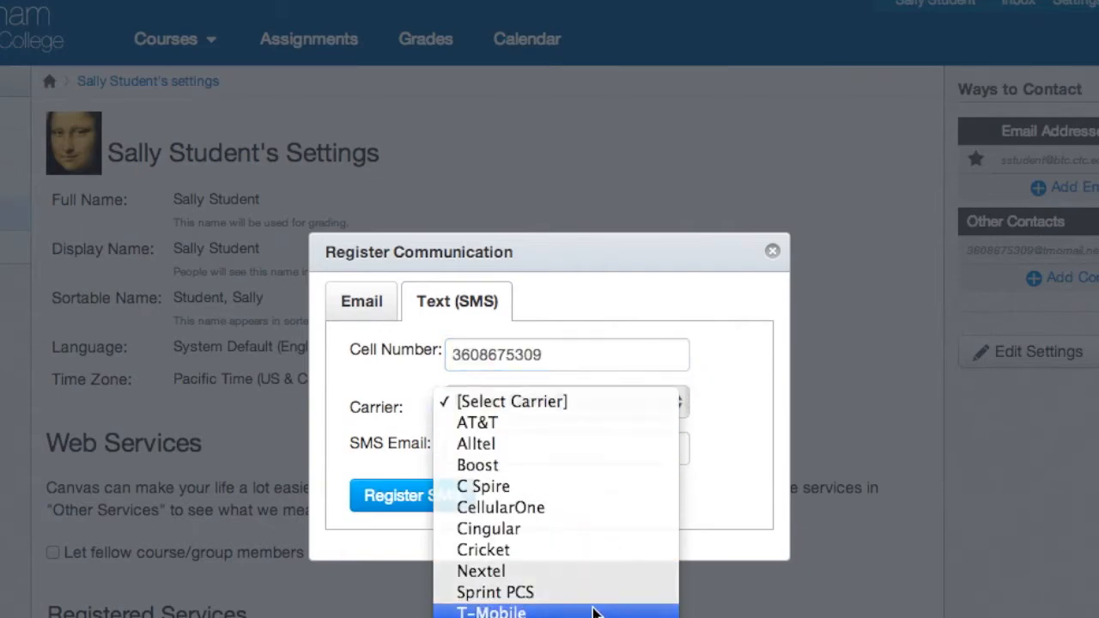
pyautogui.click(491, 611)
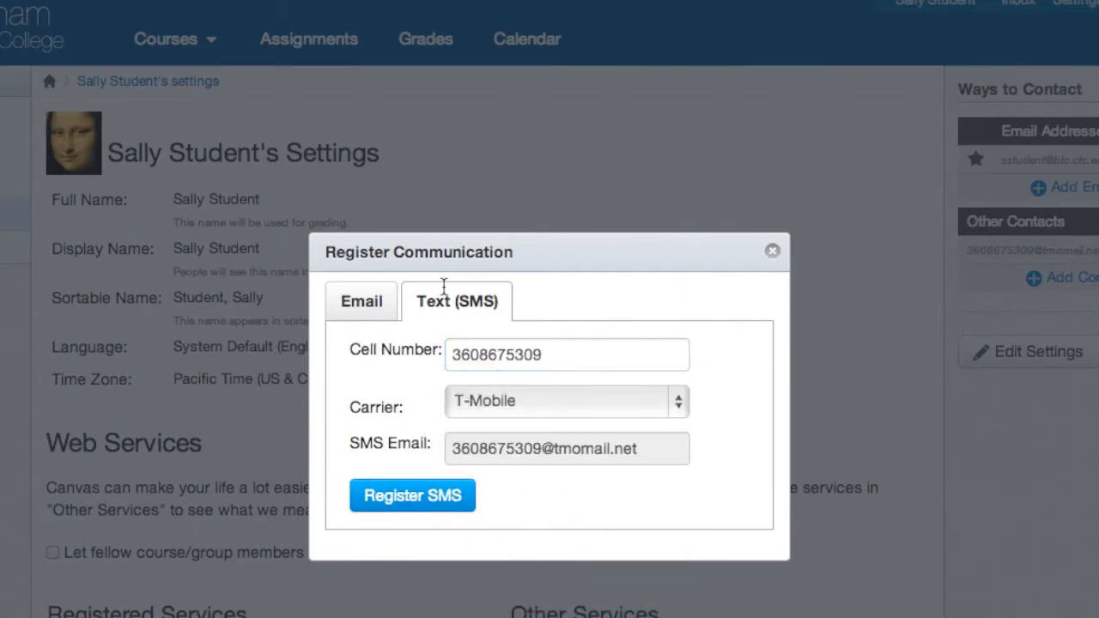